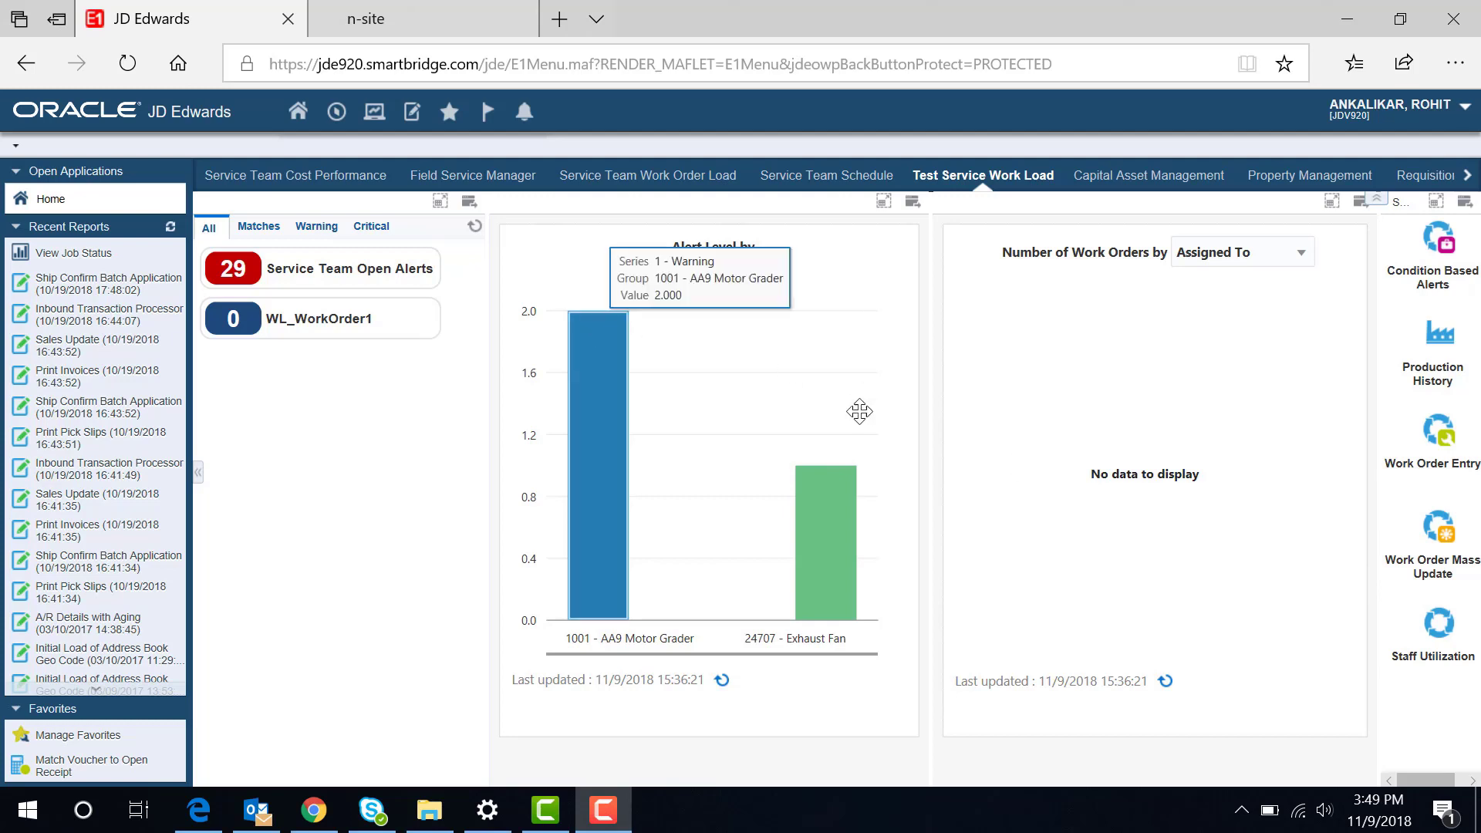
pyautogui.moveTo(1094, 495)
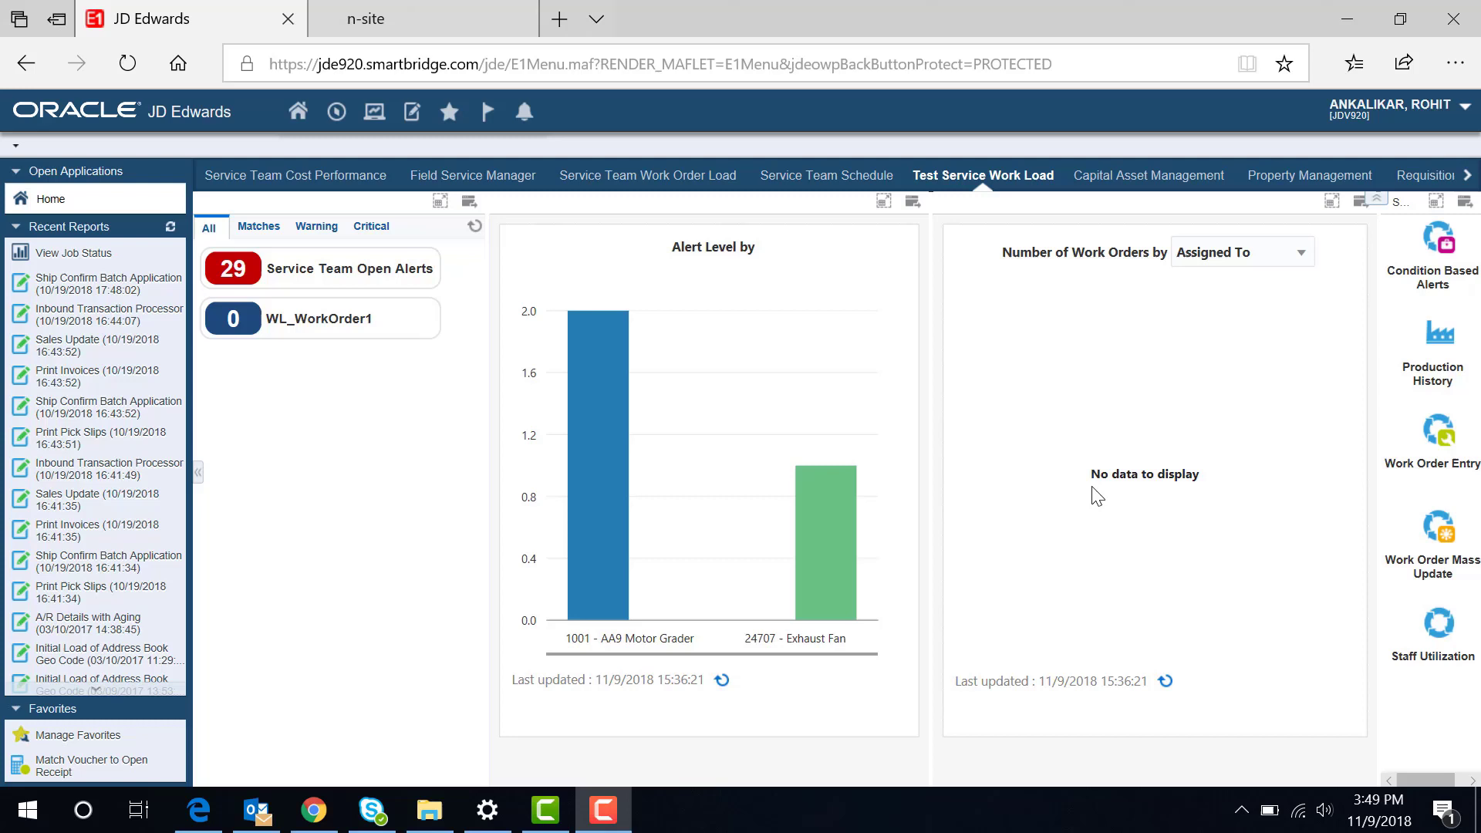
pyautogui.moveTo(324, 333)
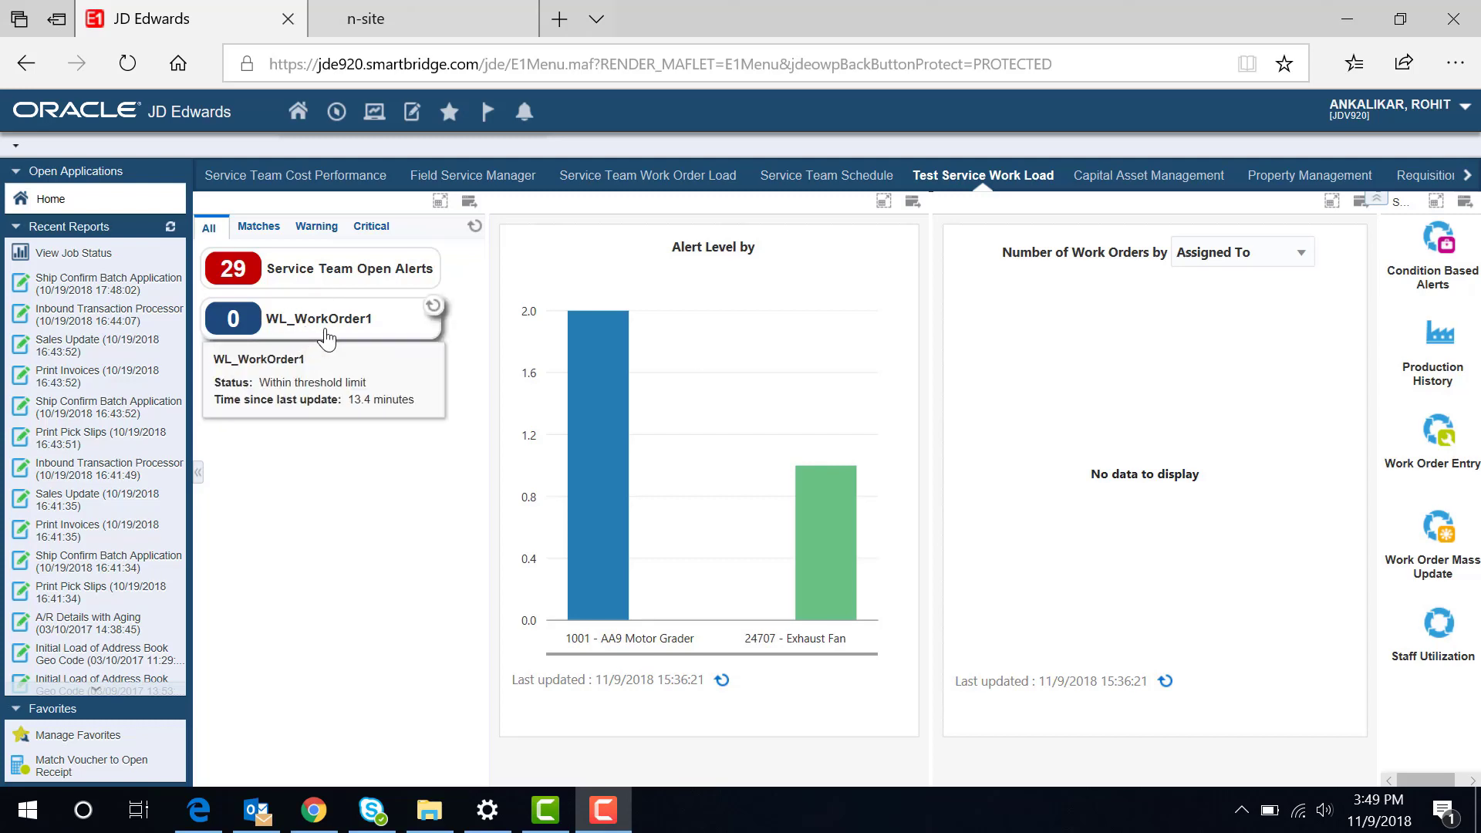
pyautogui.moveTo(432, 305)
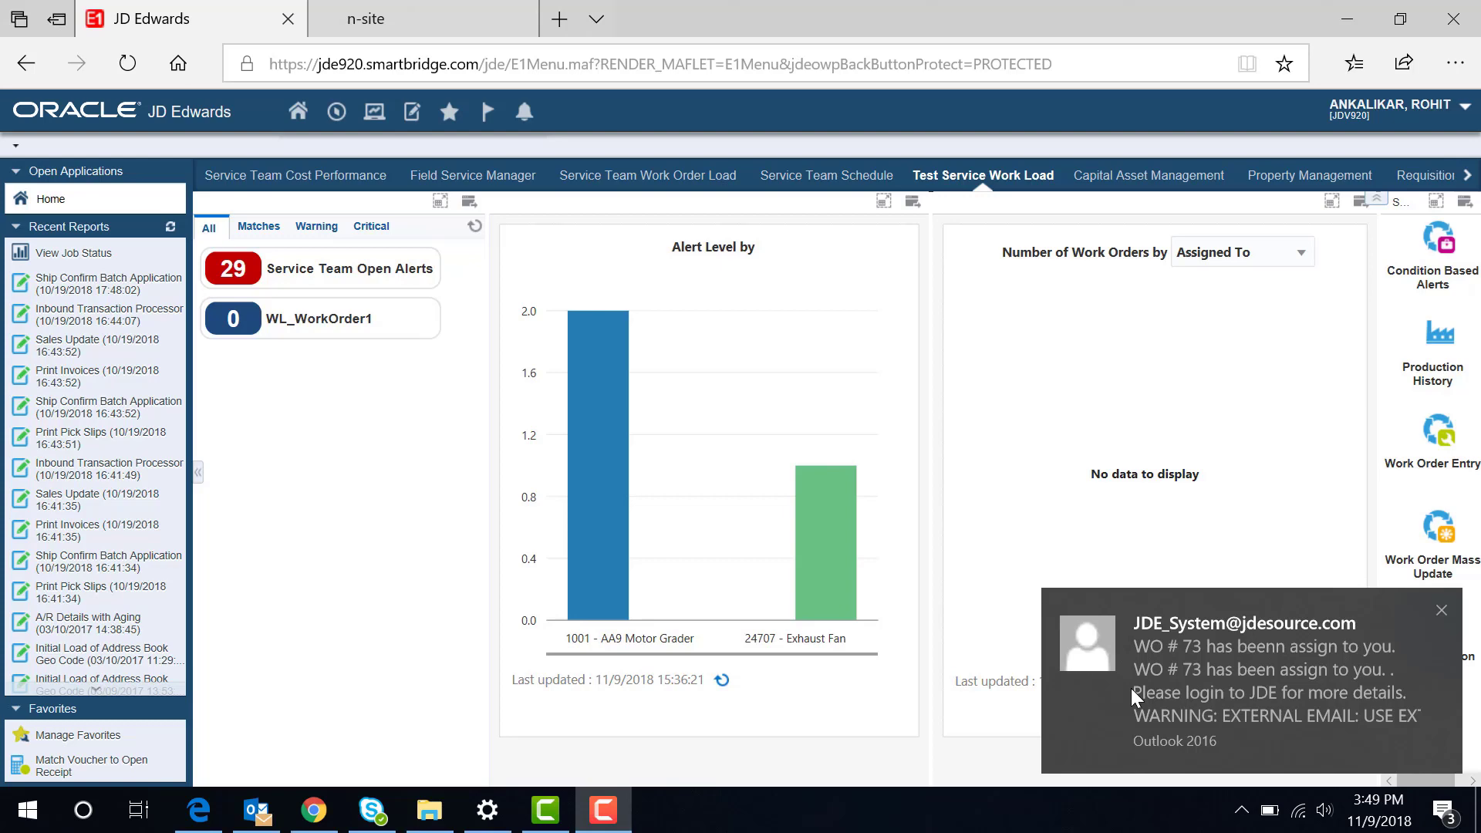
pyautogui.moveTo(1206, 694)
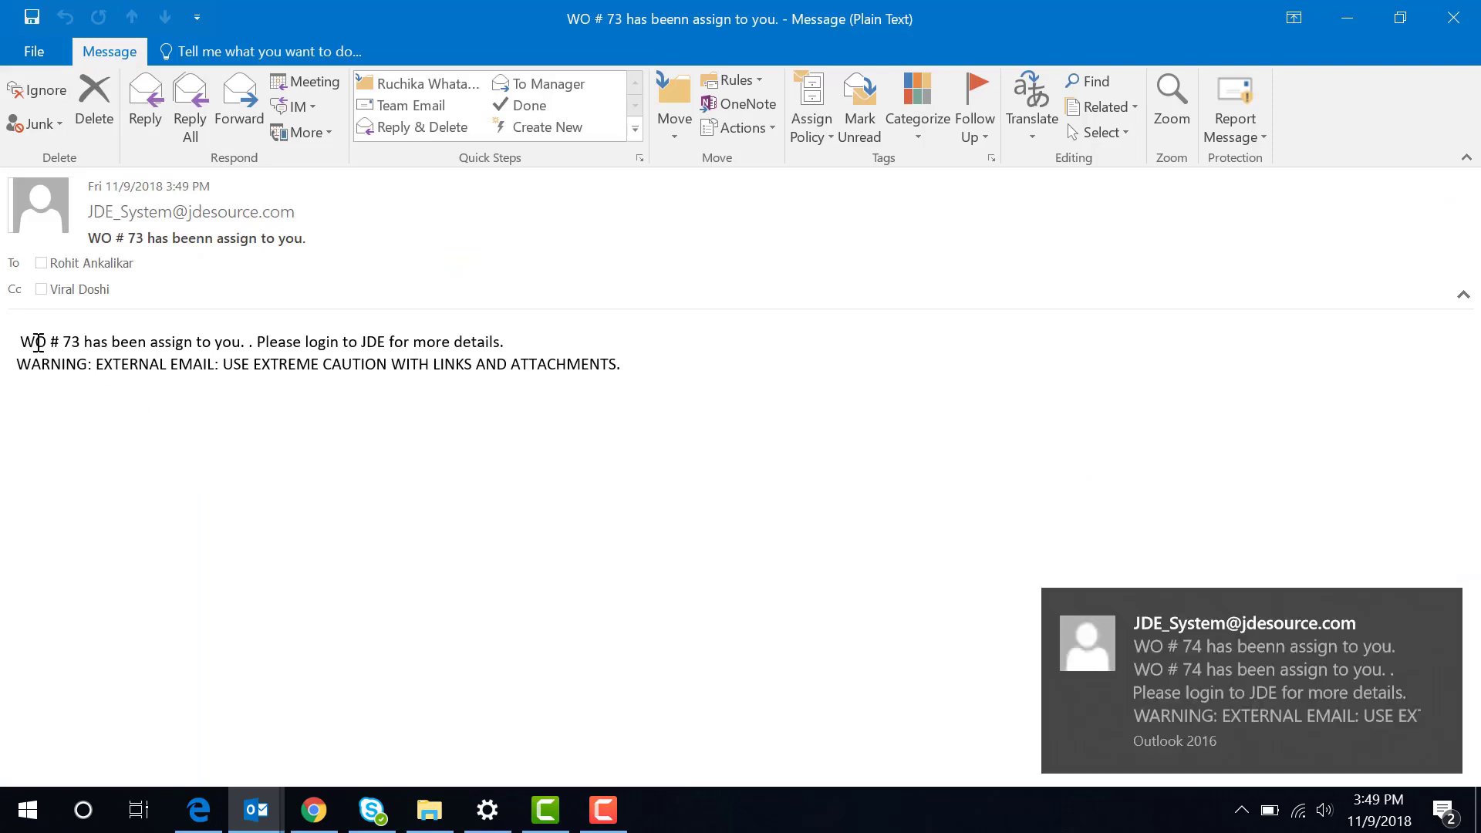
pyautogui.moveTo(54, 347)
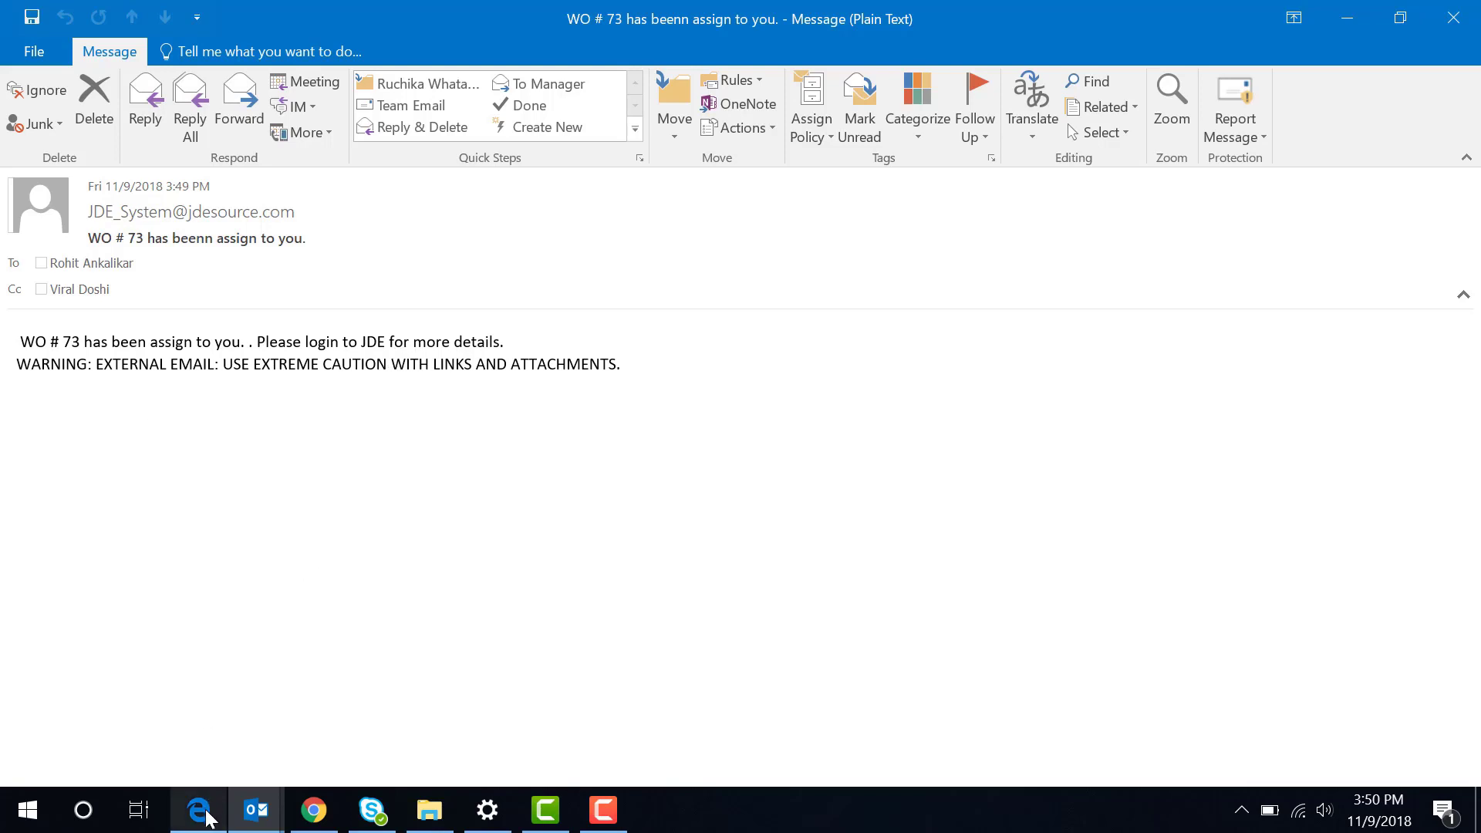
# Step: Refresh the WL_WorkOrder1 watchlist in JD Edwards to list work orders 73 and 74
pyautogui.click(198, 810)
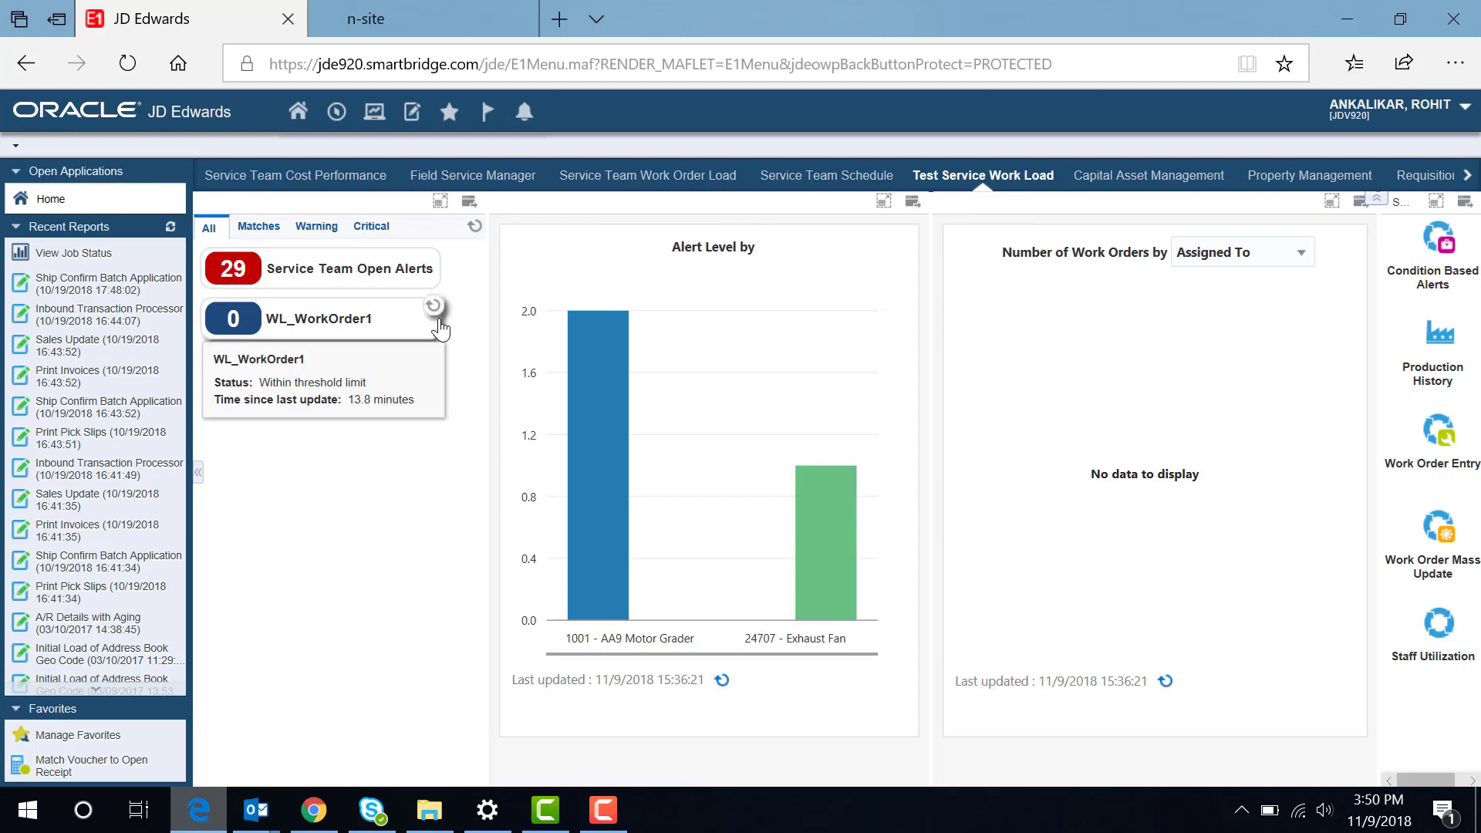
pyautogui.moveTo(433, 306)
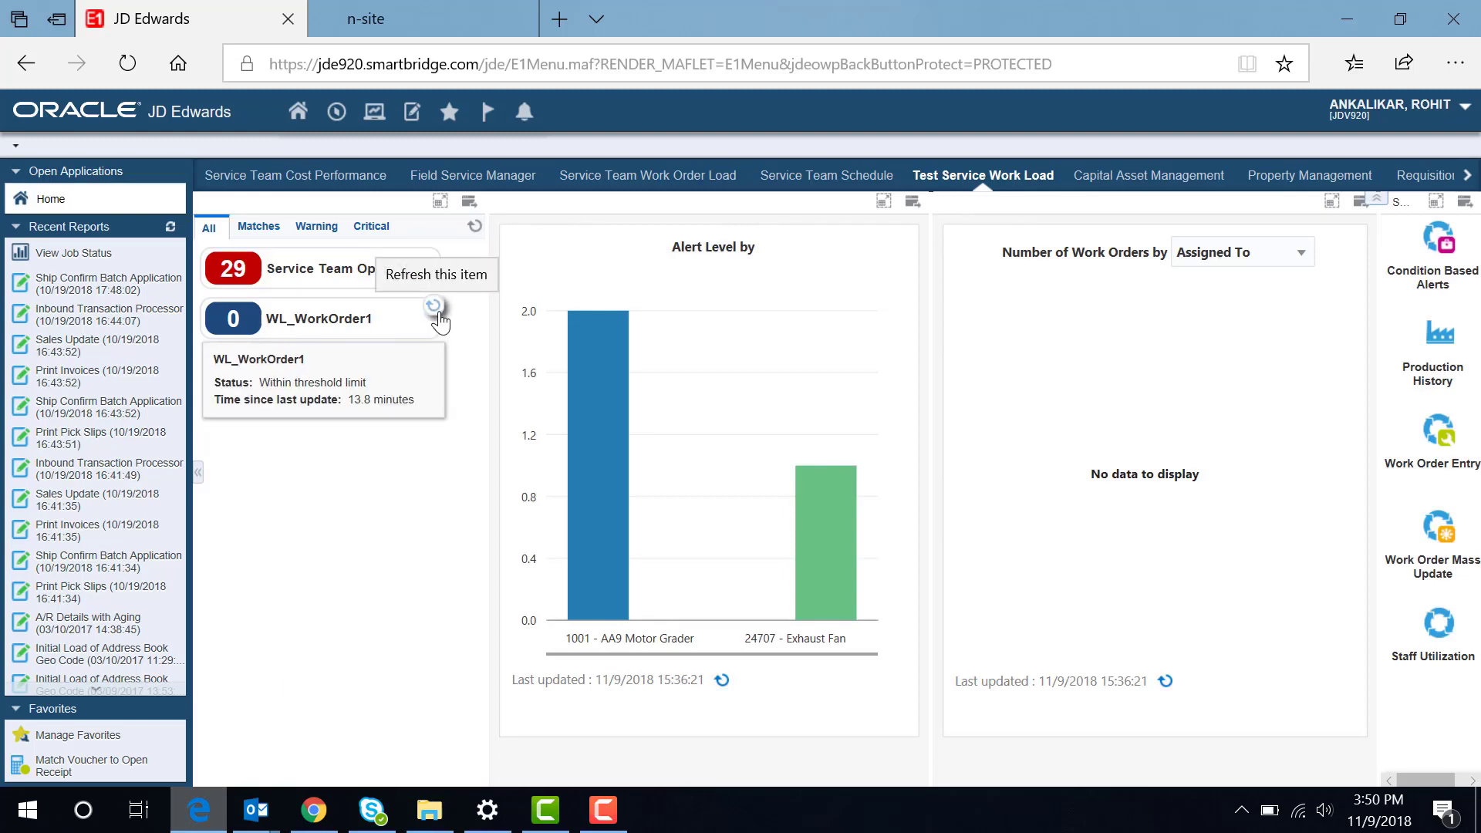
pyautogui.click(433, 306)
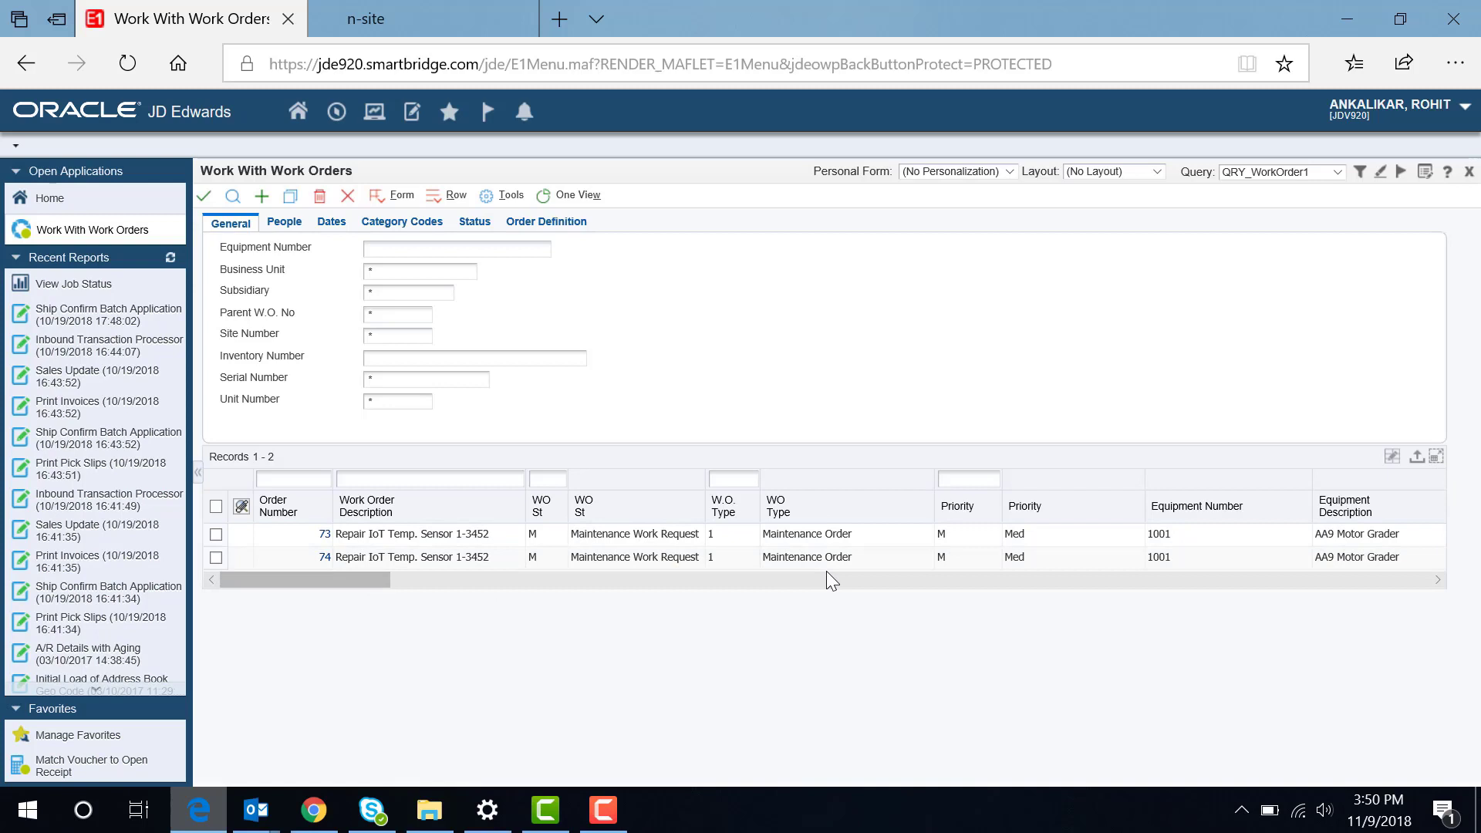
pyautogui.moveTo(491, 286)
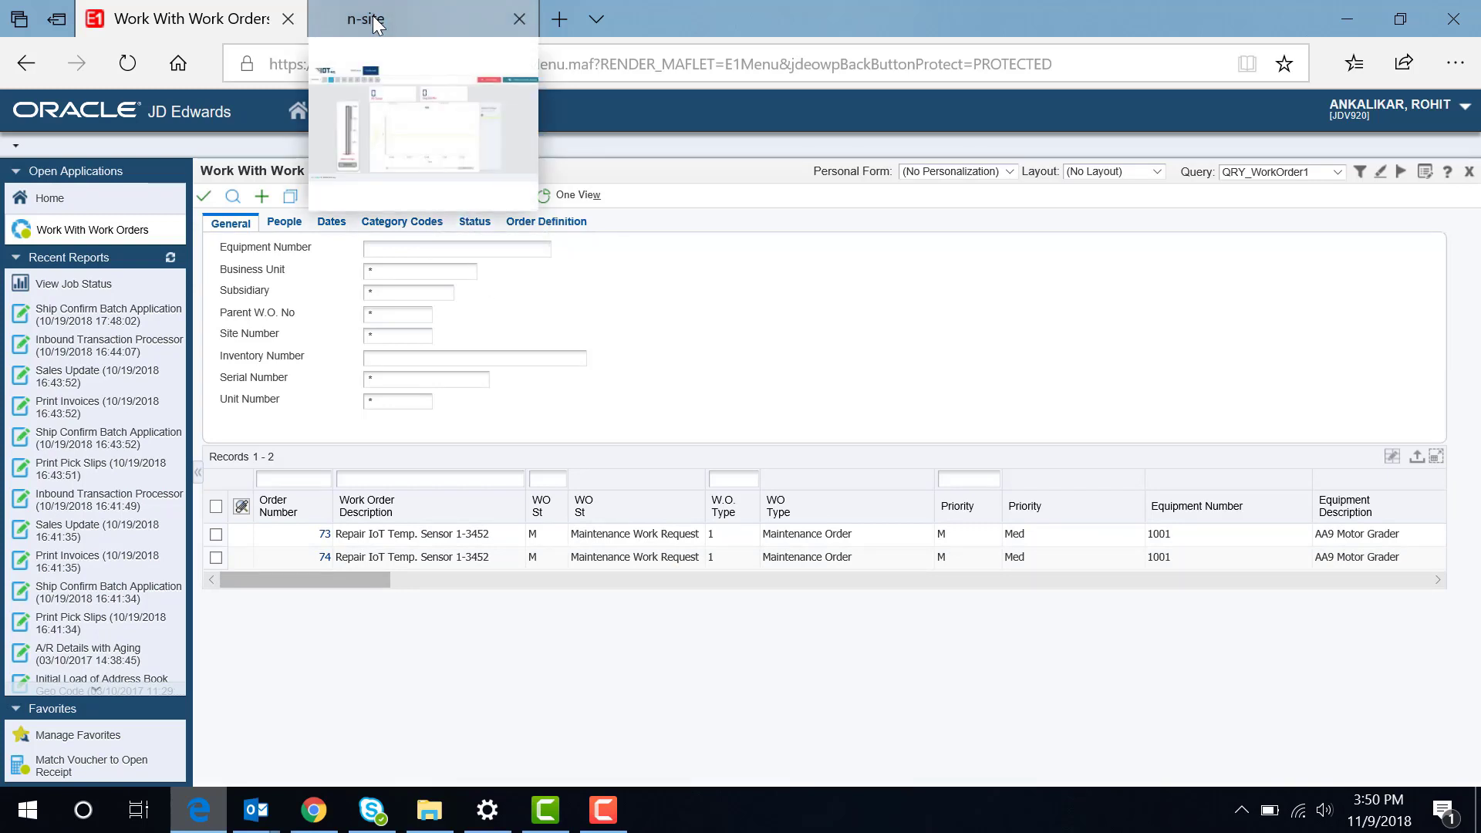
# Step: Switch to the n-site IOT-eq dashboard with PE Temp, Eng Oil PSI and Battery Voltage
pyautogui.click(373, 19)
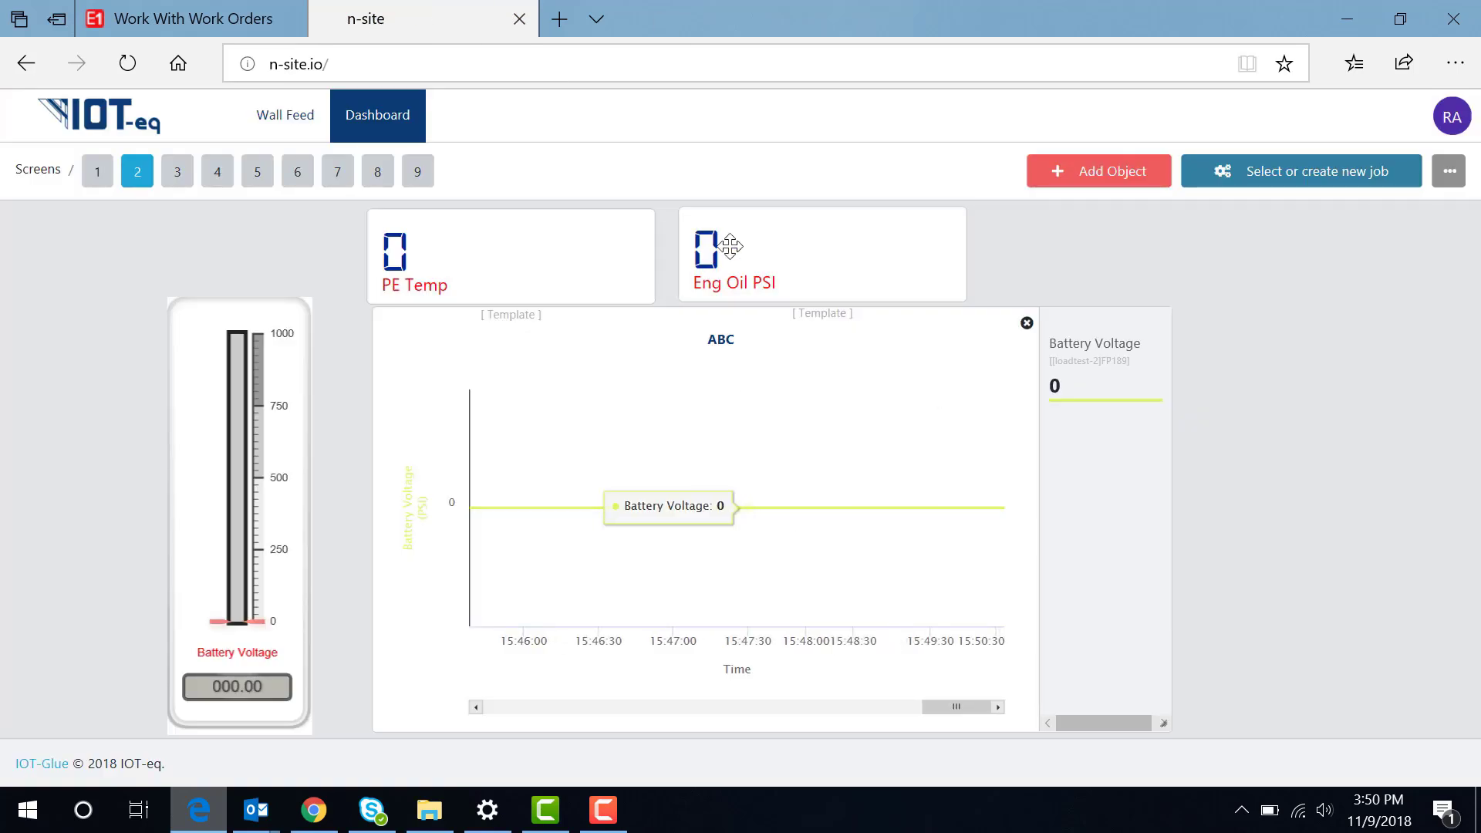
pyautogui.moveTo(912, 670)
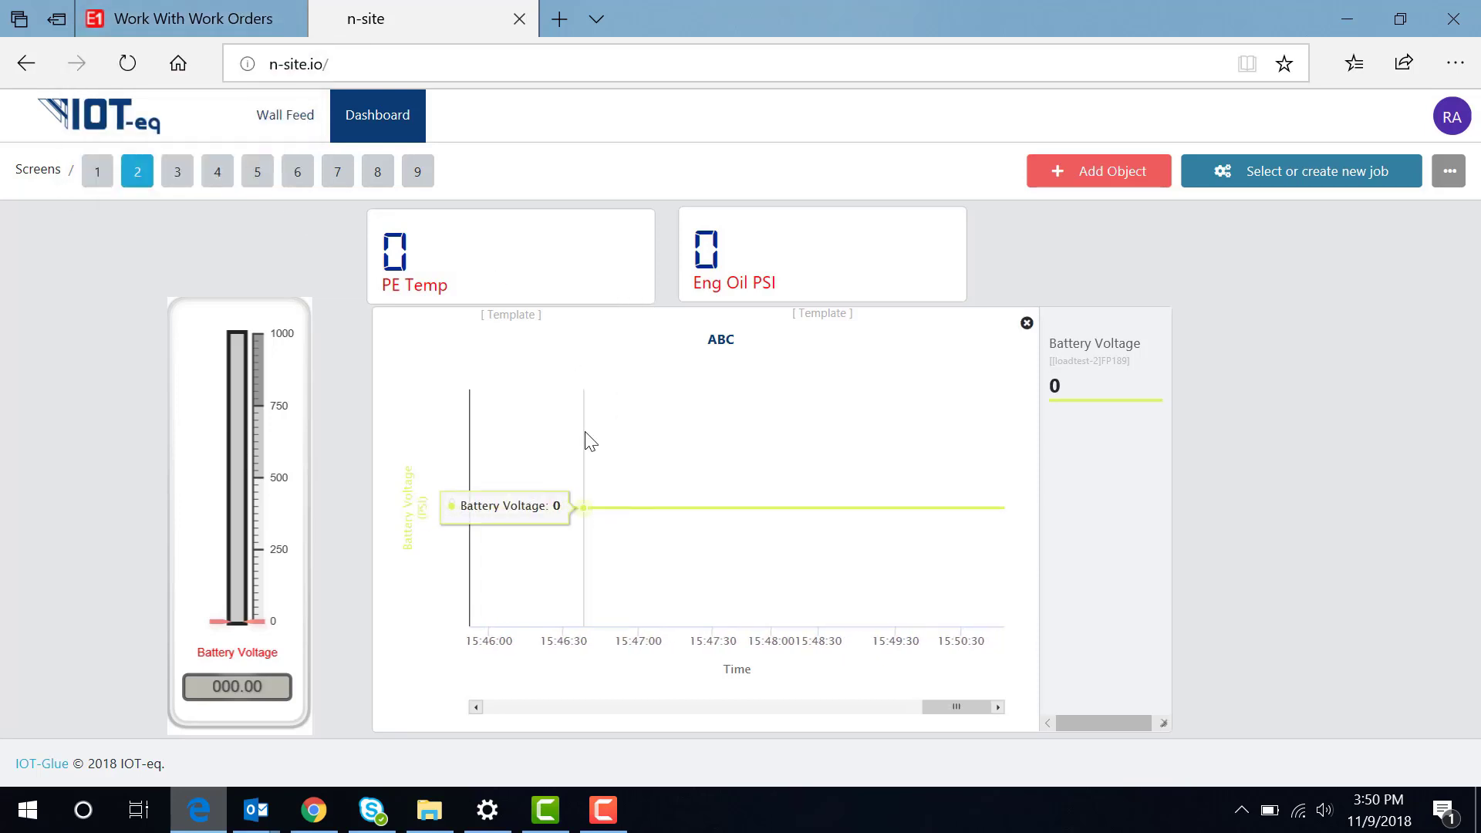
# Step: Review work order 73's failure description 'TEMPRATURE VALUE EXCEEDS 10', then return to the list
pyautogui.click(192, 18)
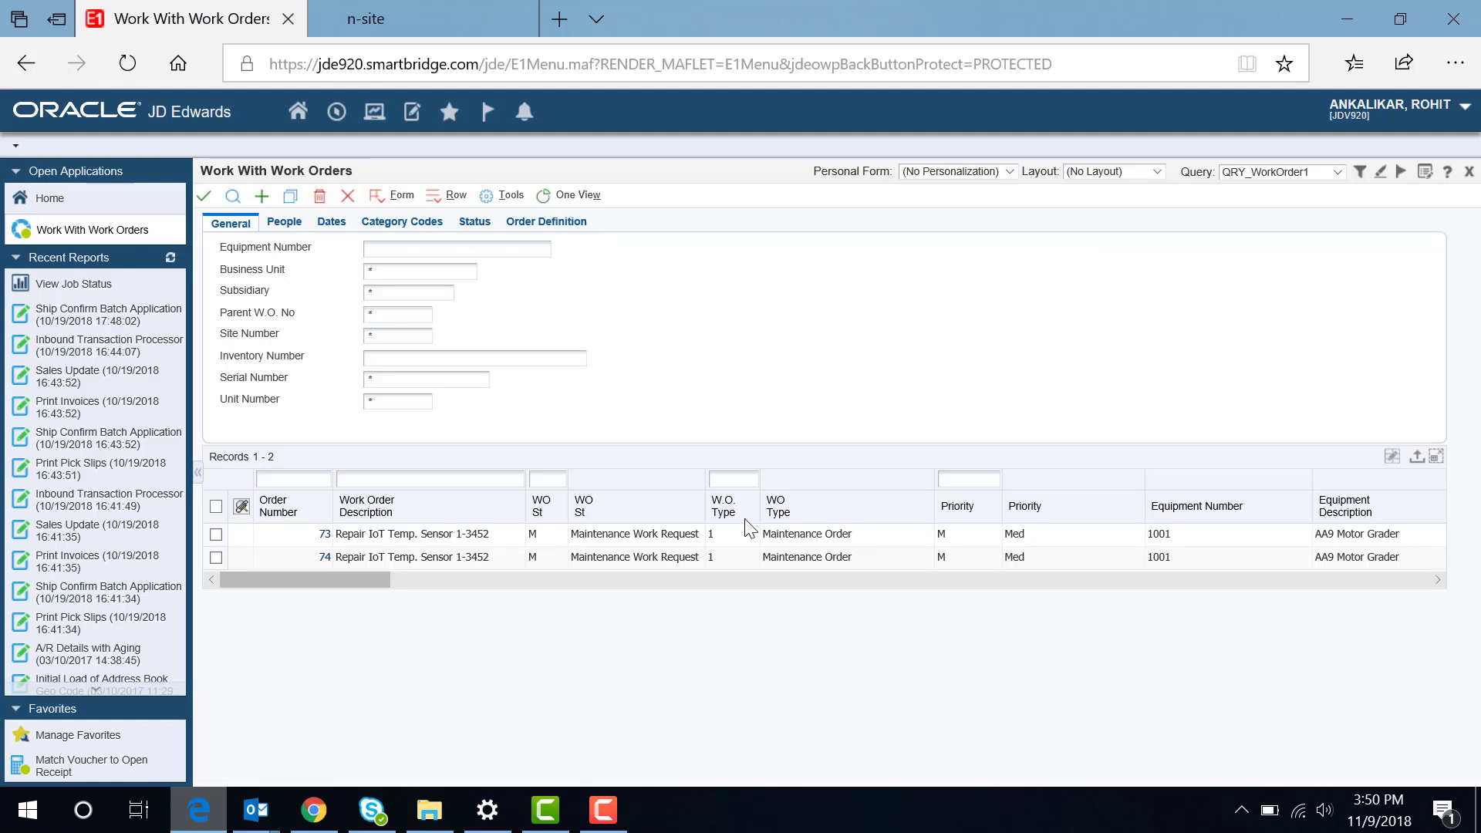
pyautogui.moveTo(600, 327)
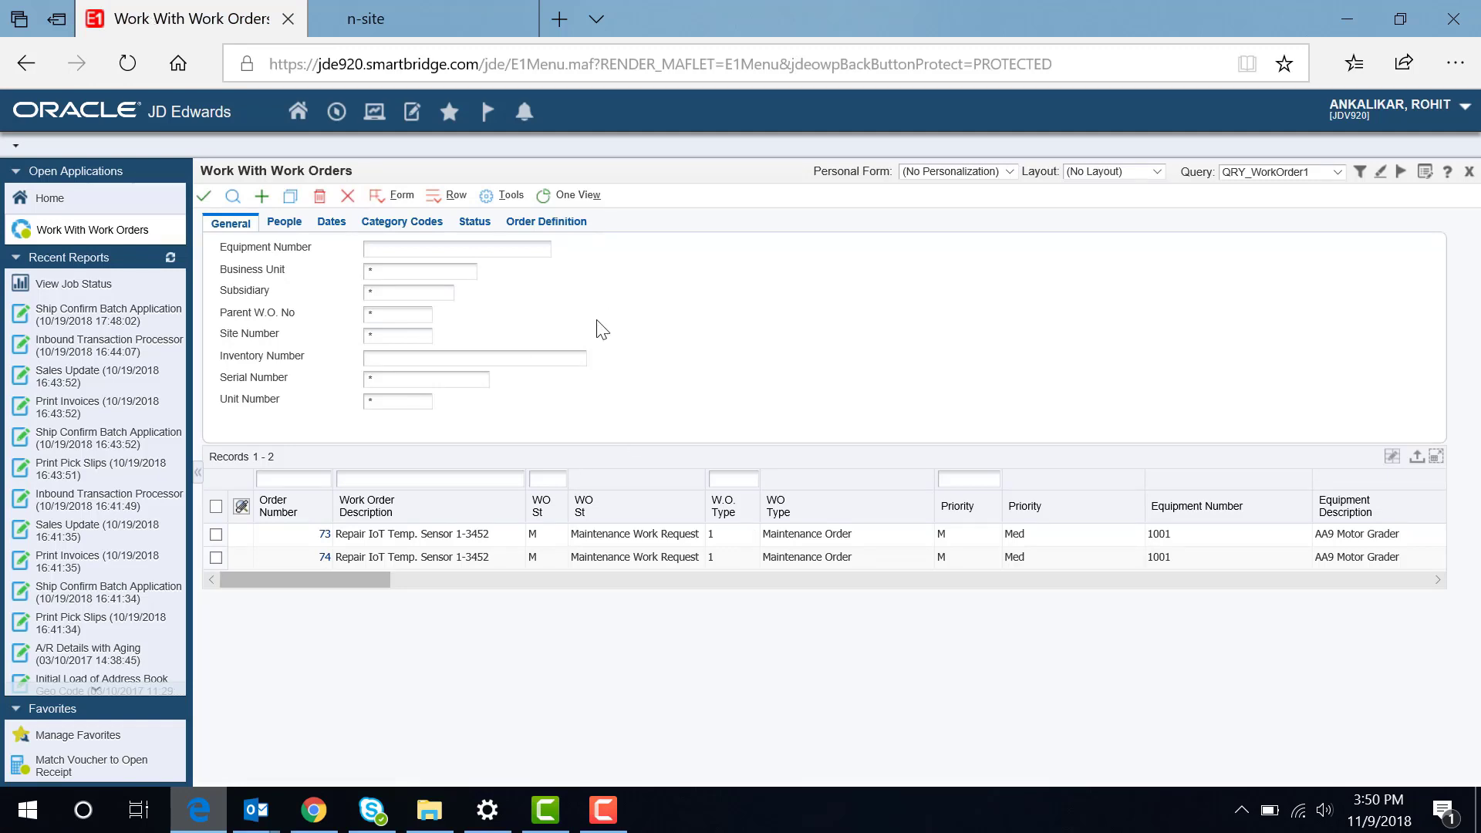
pyautogui.moveTo(331, 542)
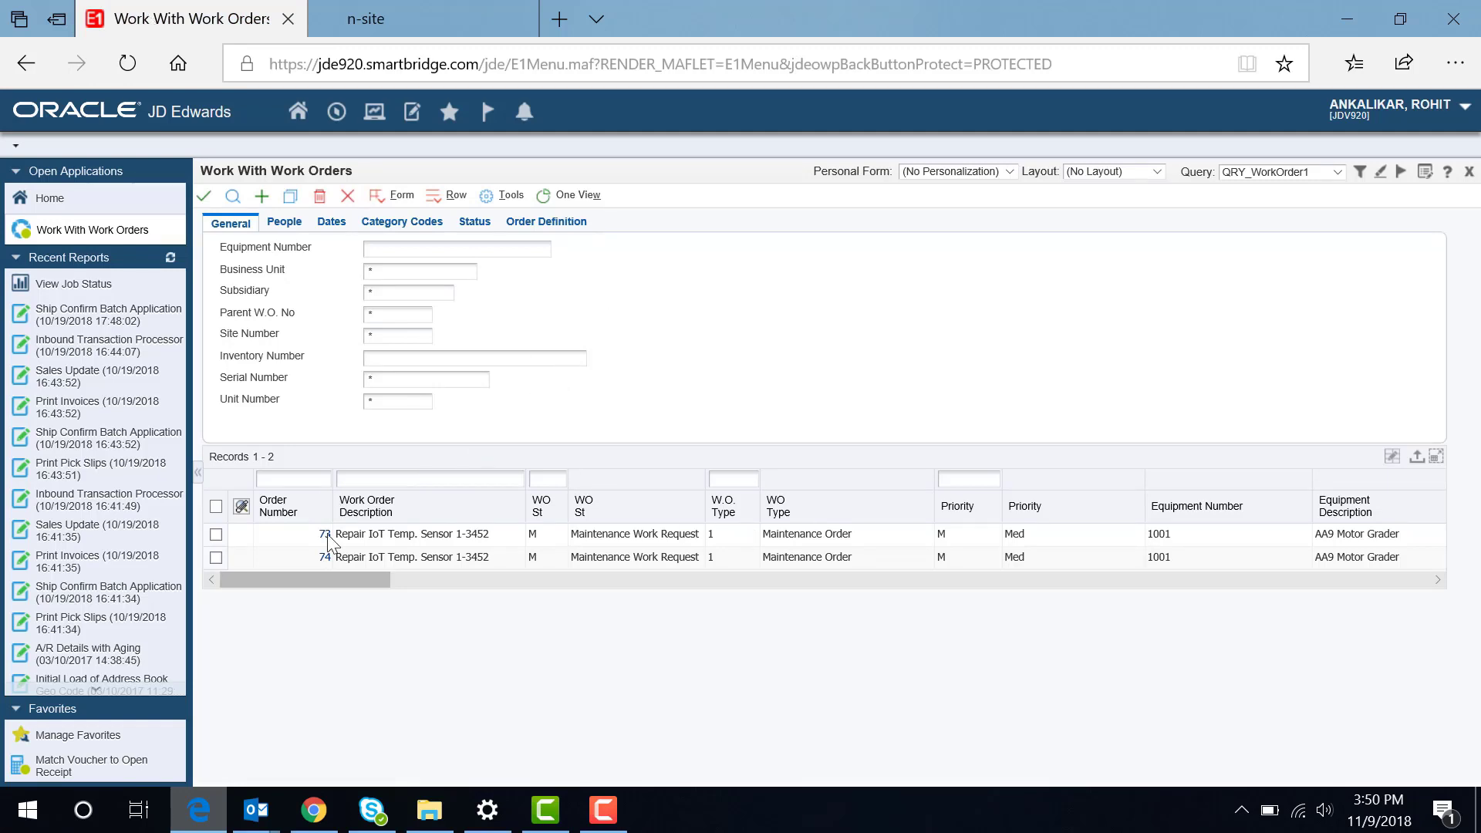
pyautogui.click(292, 534)
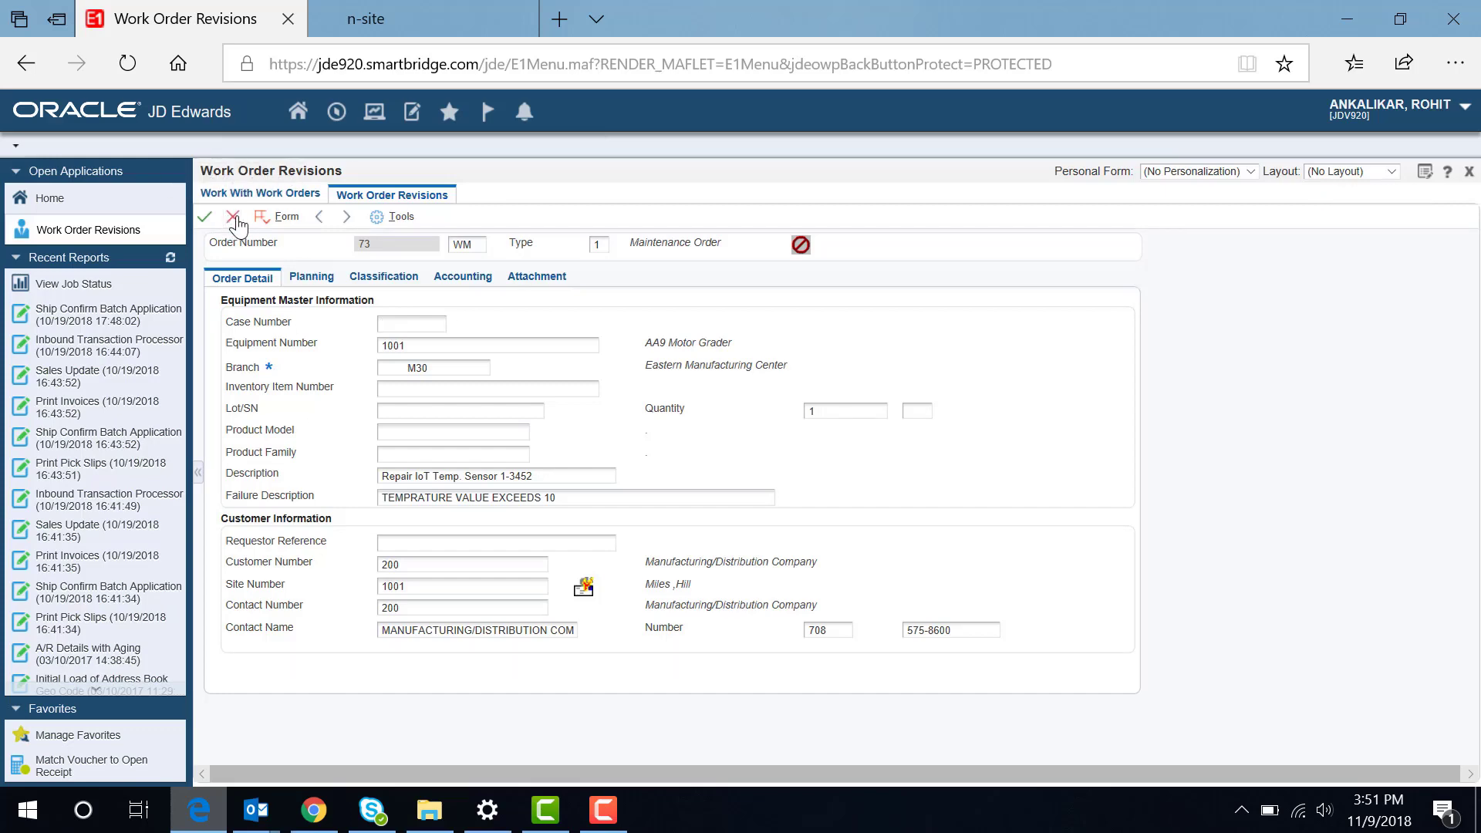
pyautogui.click(233, 217)
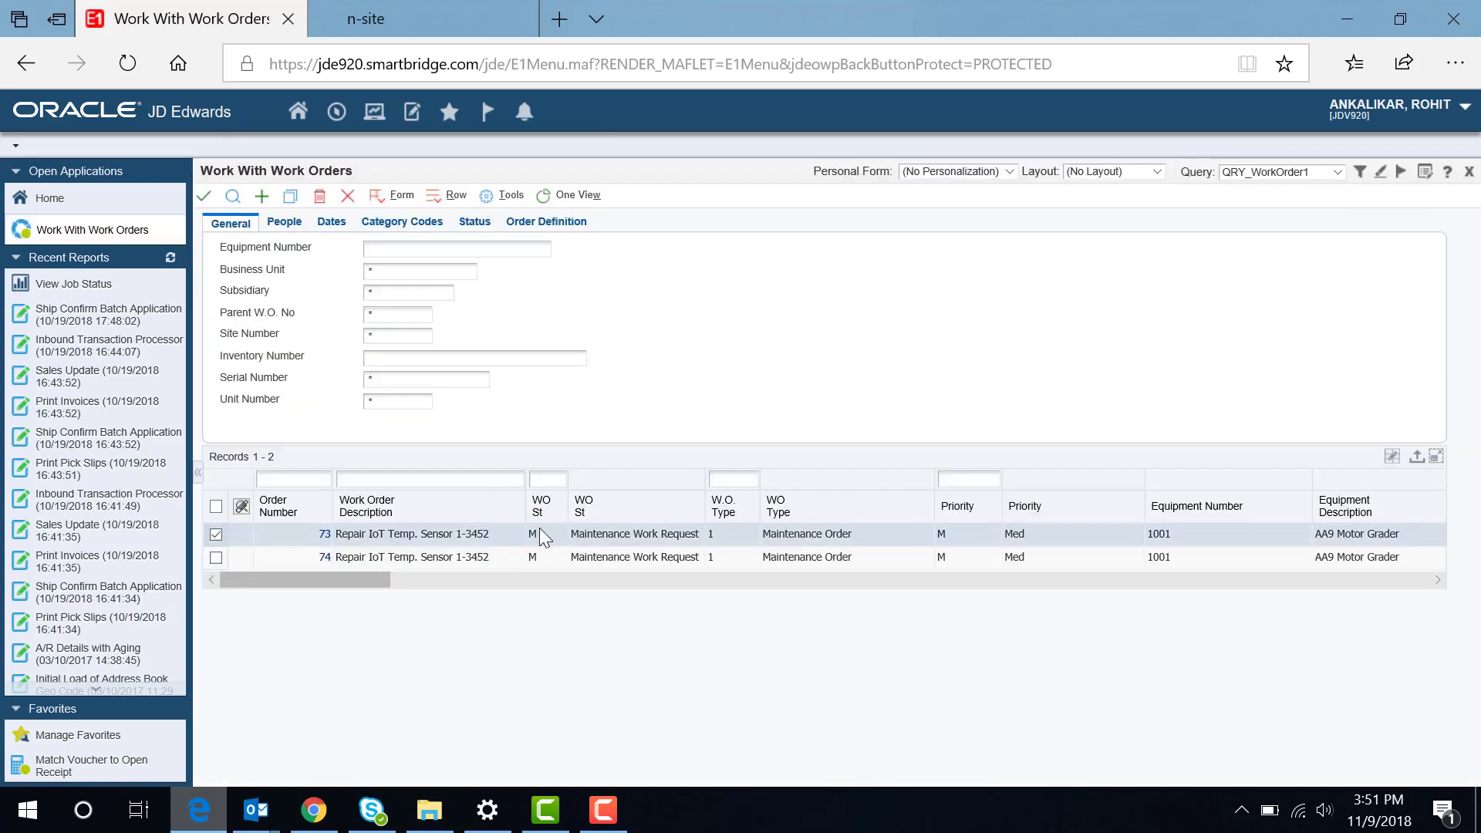